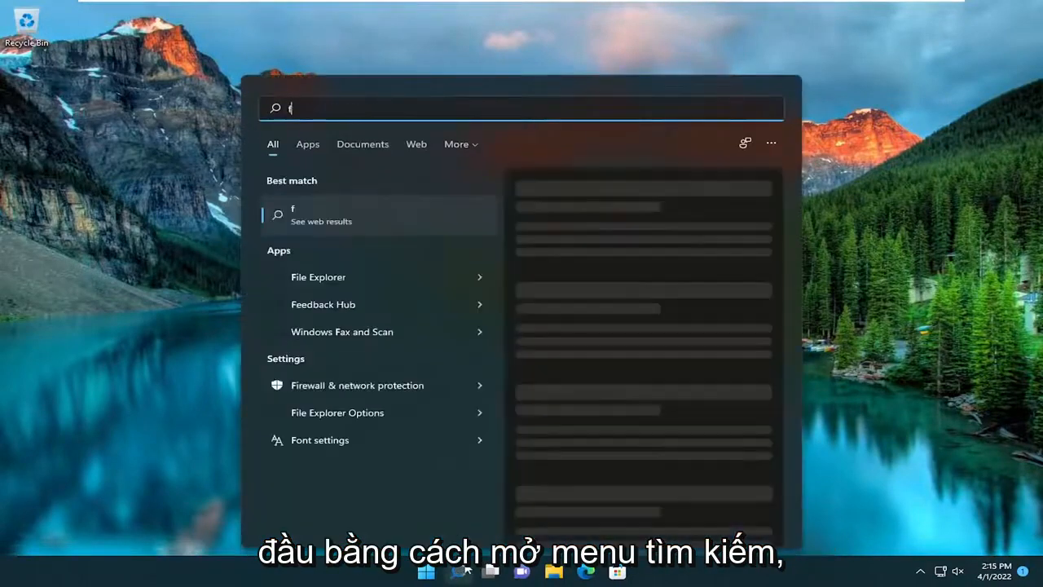
Search for 'file explorer' in Windows Search and launch it.
type("ile explorer")
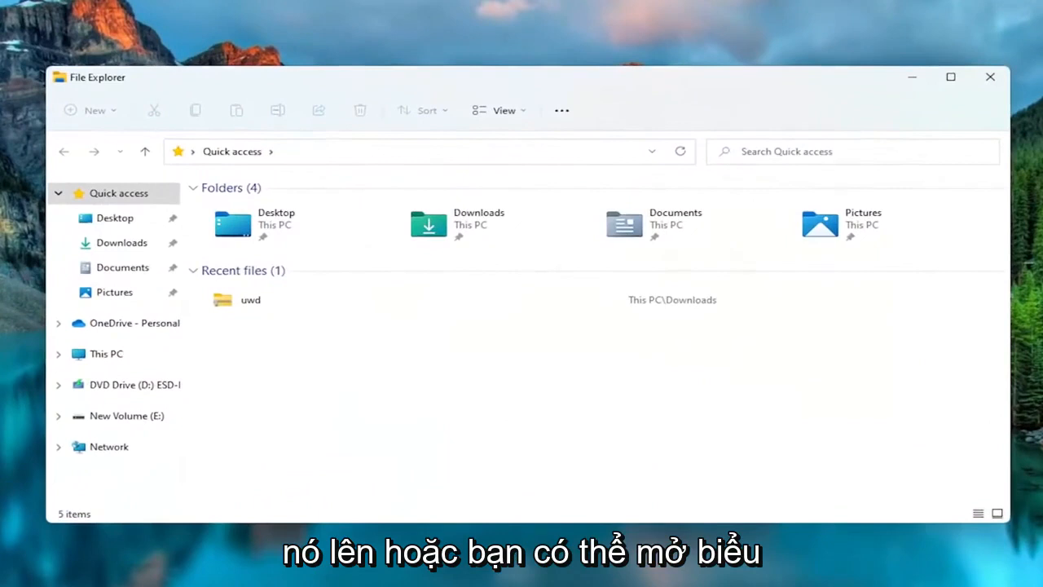
mouse_move(106, 353)
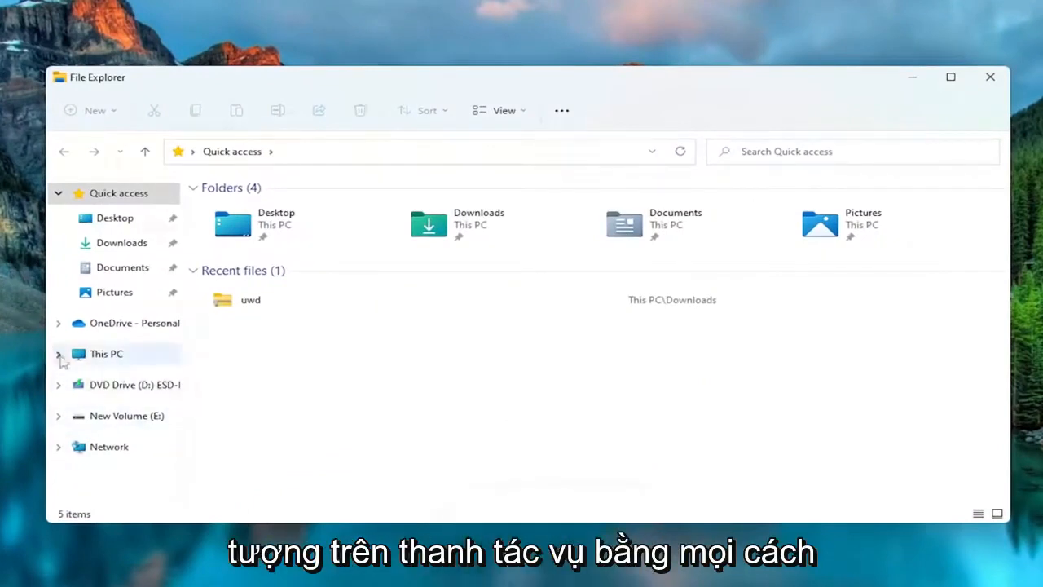
mouse_move(114, 358)
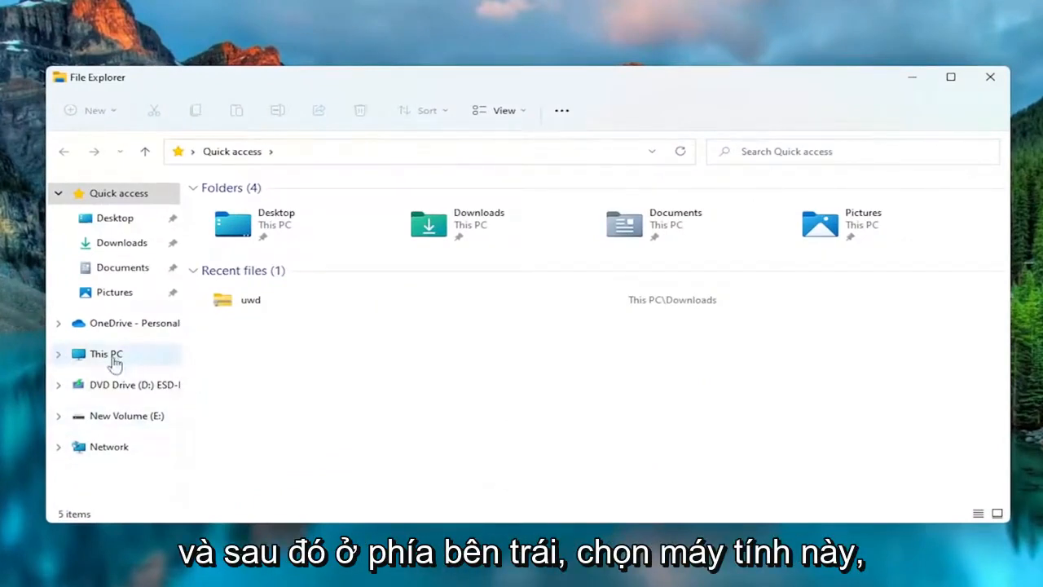
Show This PC and open the context menu for New Volume (E:).
left_click(106, 353)
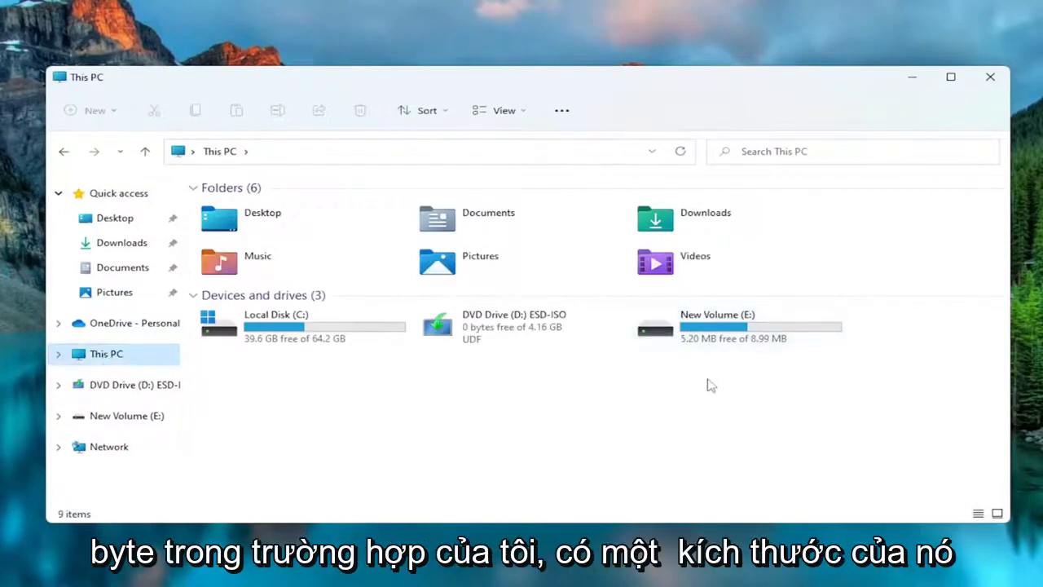
mouse_move(713, 326)
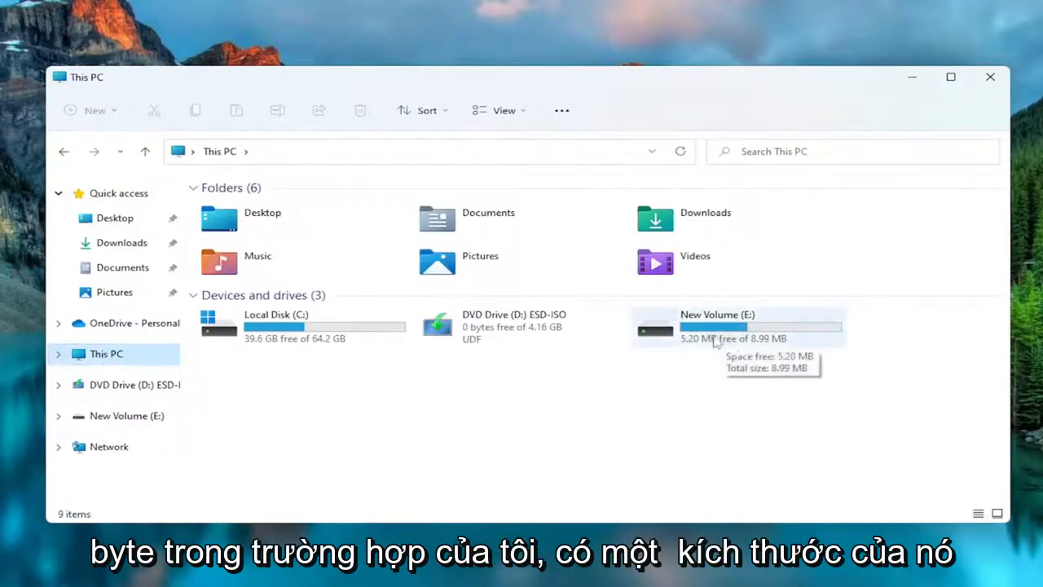
left_click(733, 326)
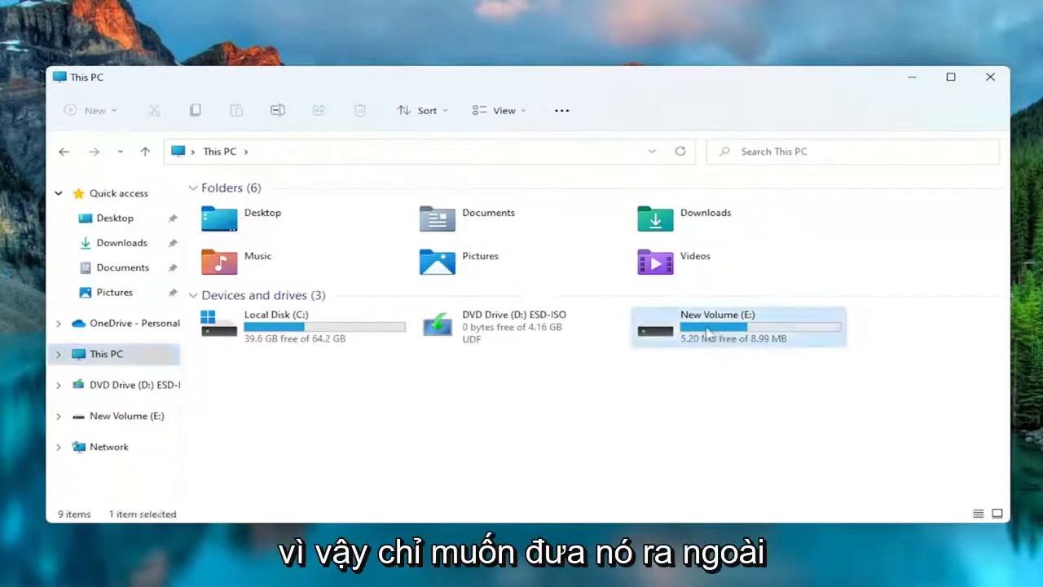
mouse_move(737, 326)
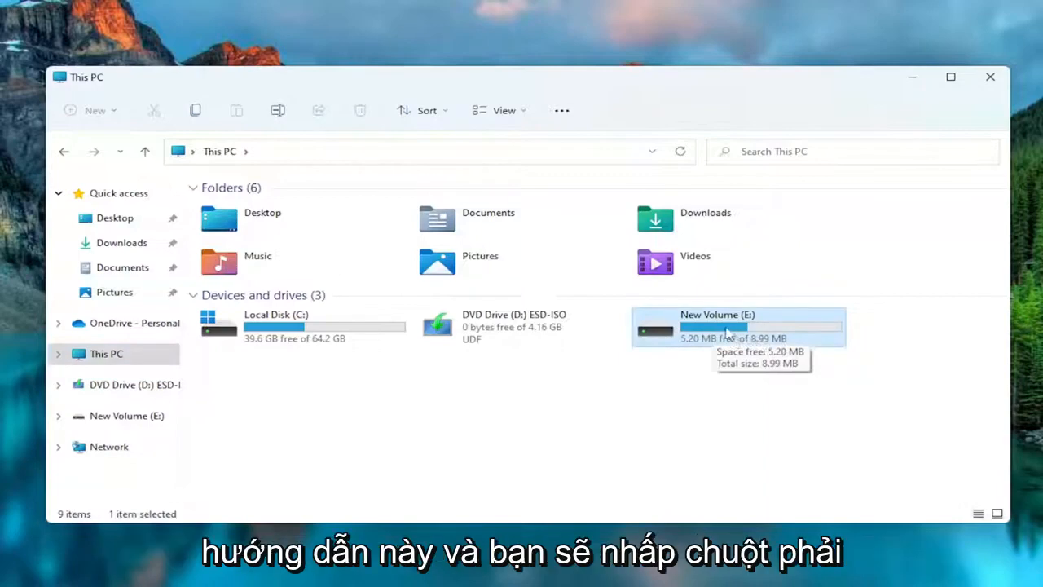
right_click(725, 326)
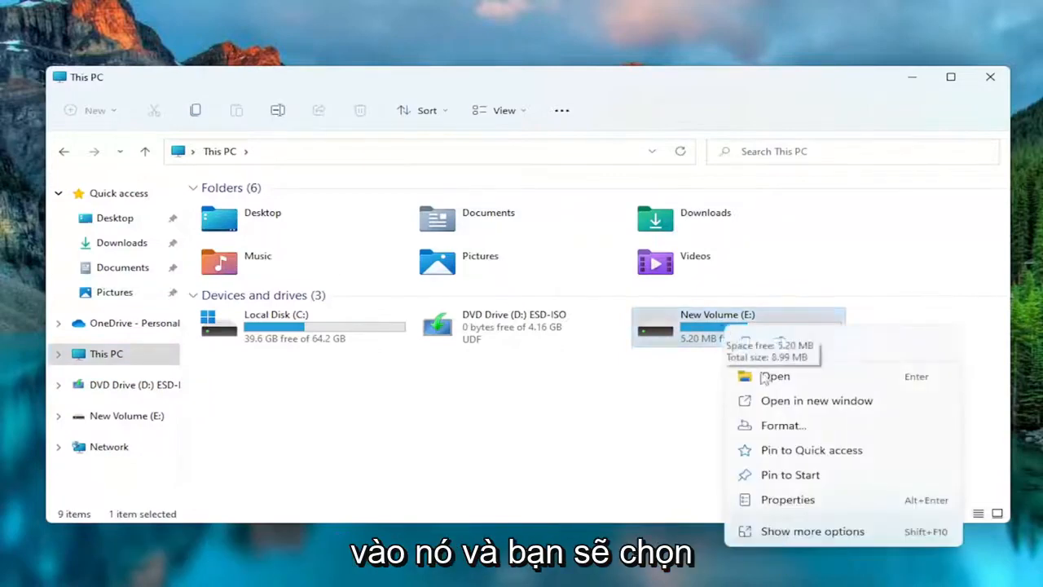
Open New Volume (E:) Properties and run Check under Tools error checking.
left_click(788, 499)
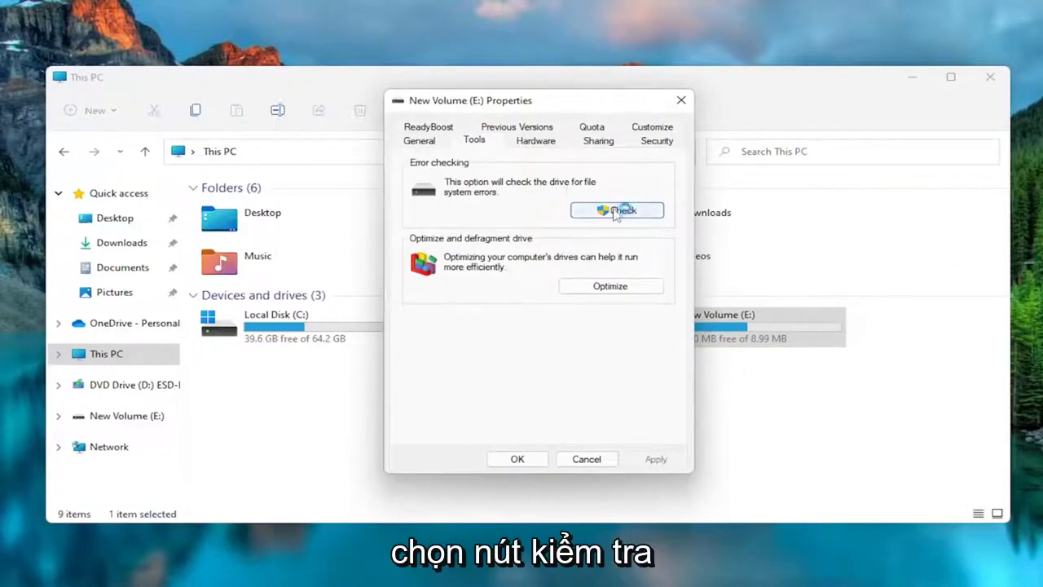
left_click(617, 210)
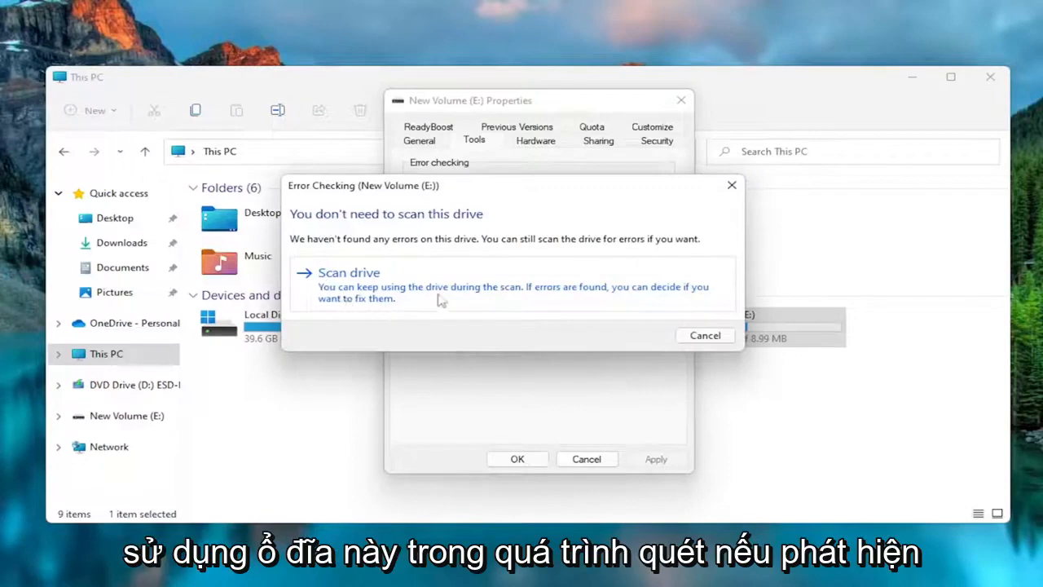
mouse_move(620, 294)
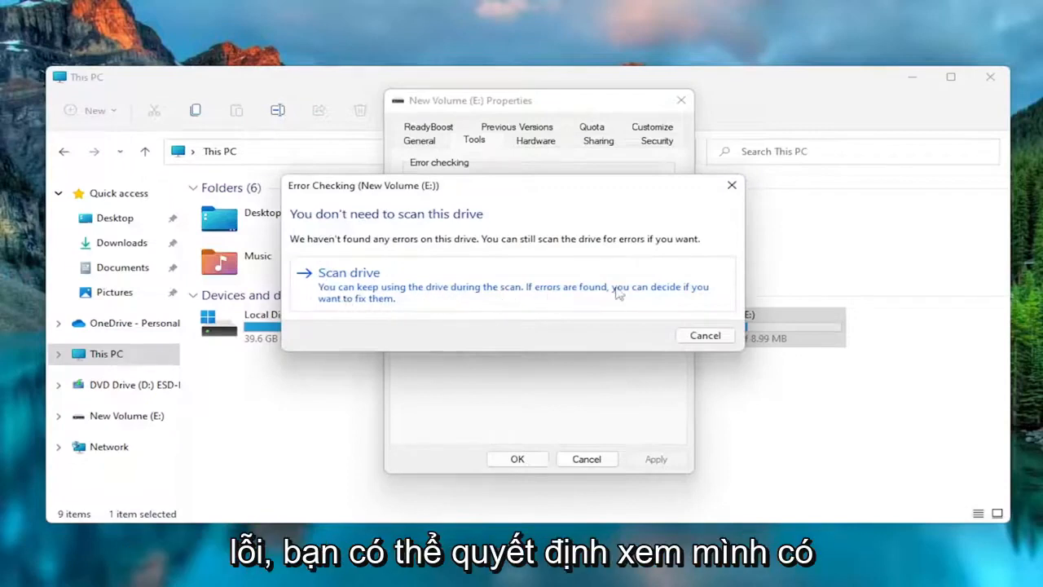
mouse_move(461, 295)
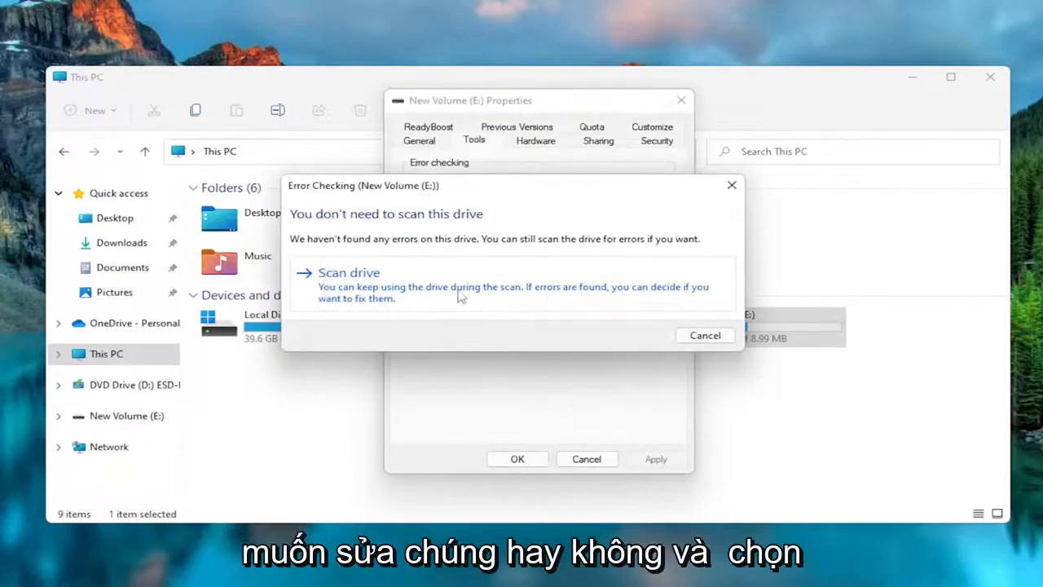
Scan New Volume (E:) anyway despite the no-scan-needed message.
left_click(349, 272)
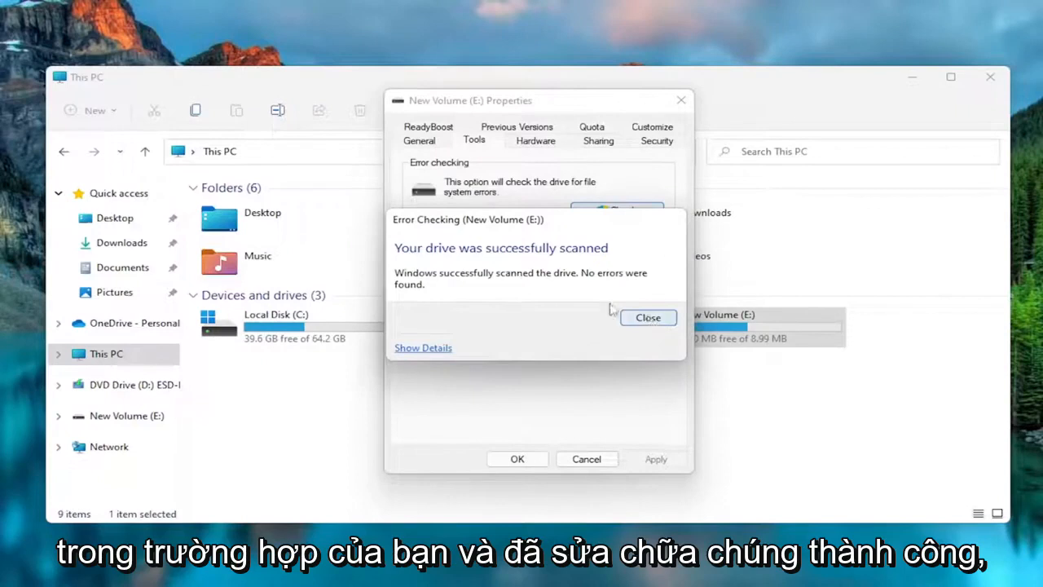
mouse_move(630, 258)
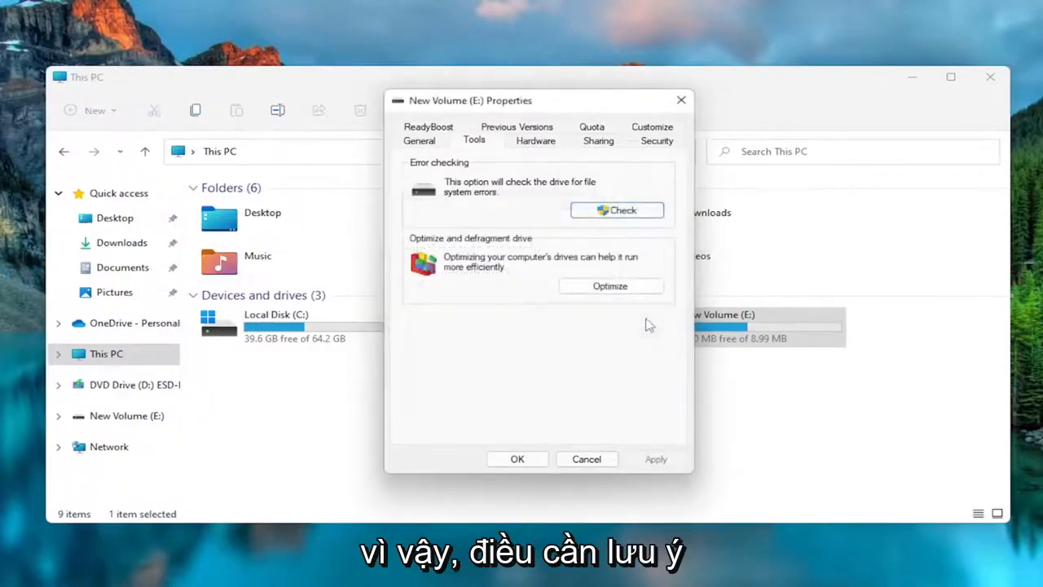
mouse_move(627, 231)
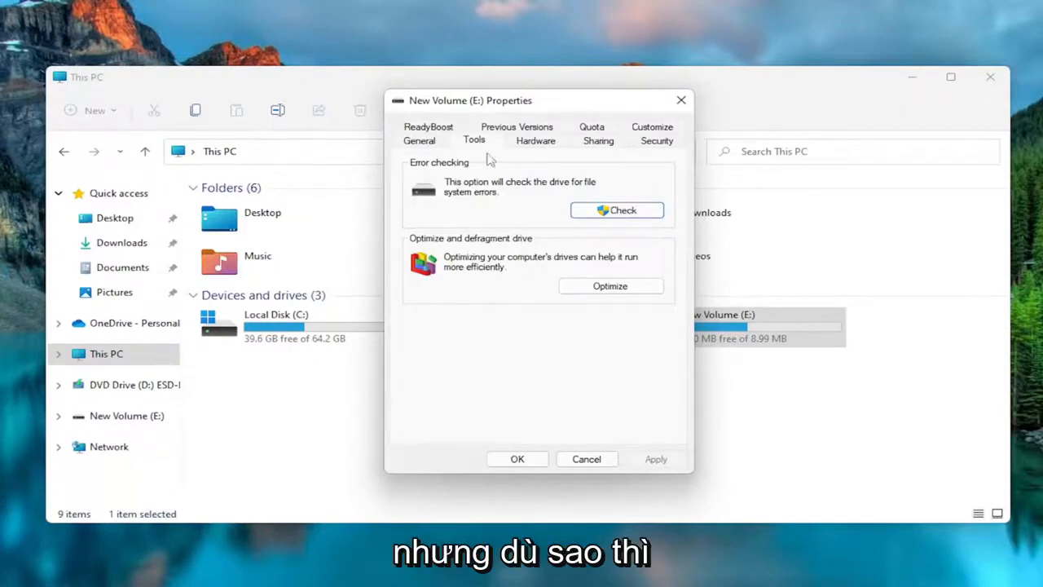
Close the E: Properties dialog and reopen New Volume (E:)'s context menu.
left_click(586, 459)
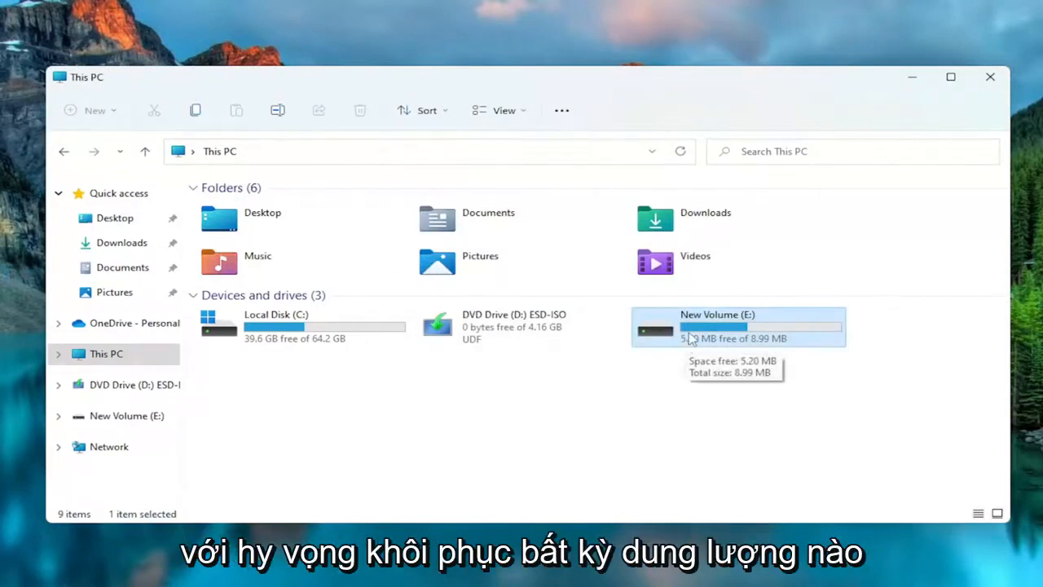
mouse_move(689, 347)
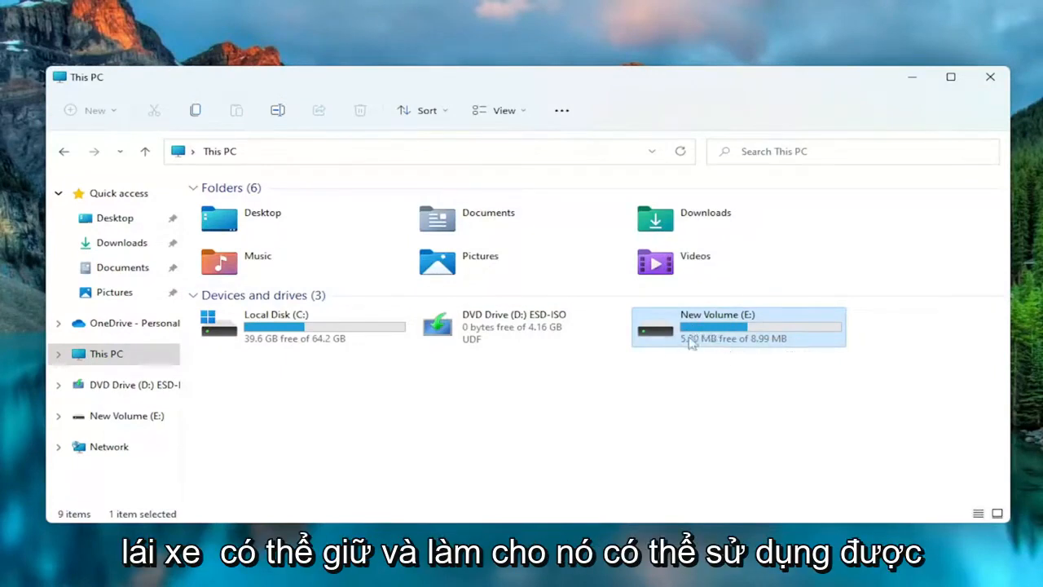
mouse_move(740, 350)
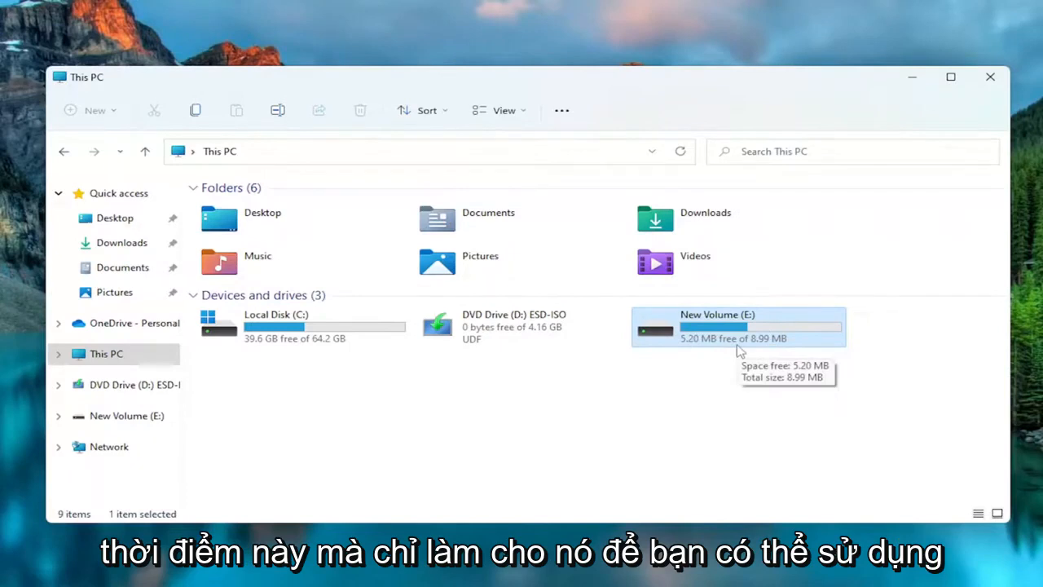
mouse_move(717, 330)
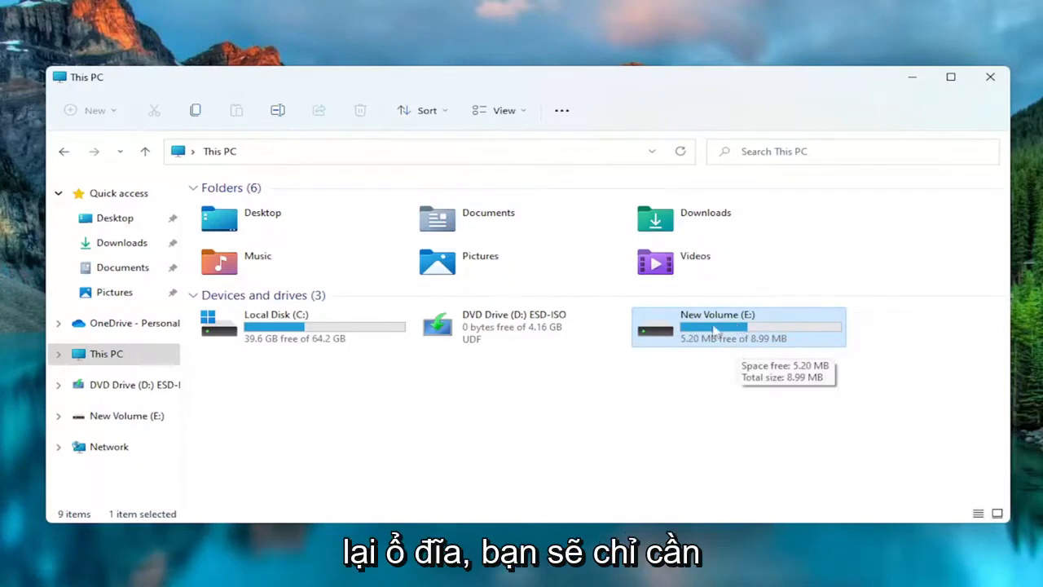
right_click(717, 326)
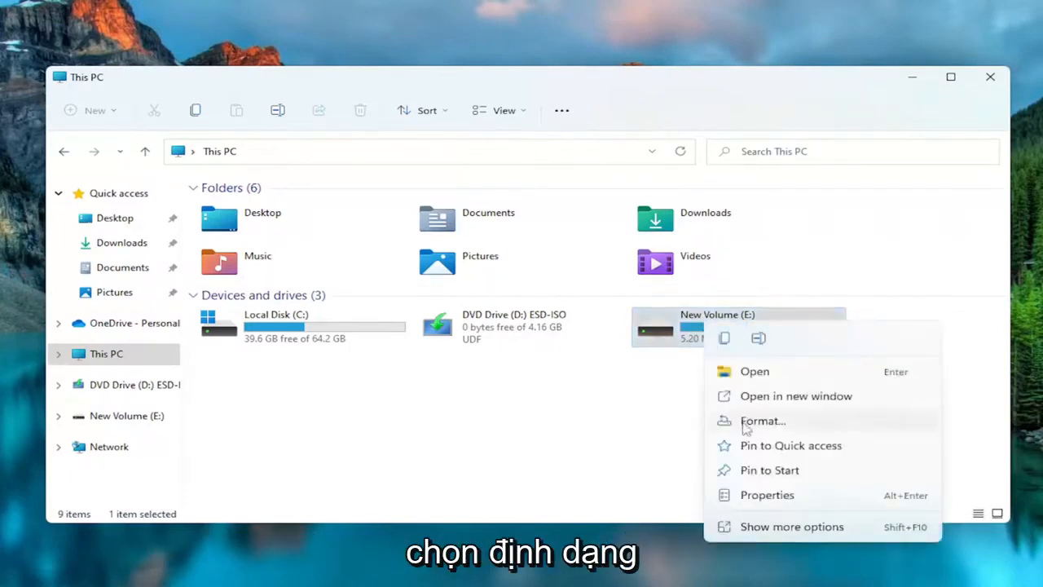
Quick-format New Volume (E:) as NTFS, confirm Format Complete, and close This PC.
left_click(762, 420)
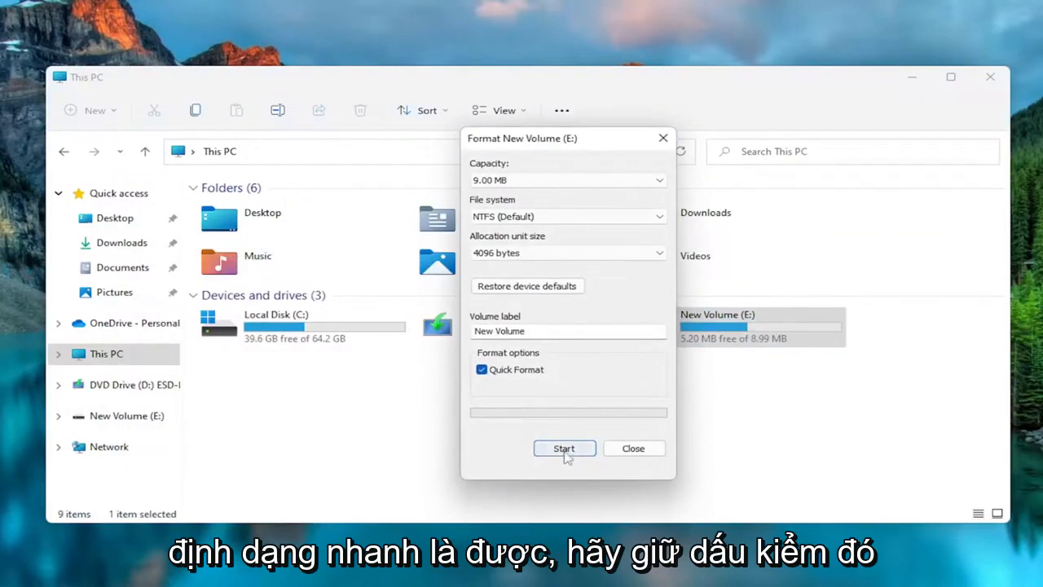
left_click(564, 448)
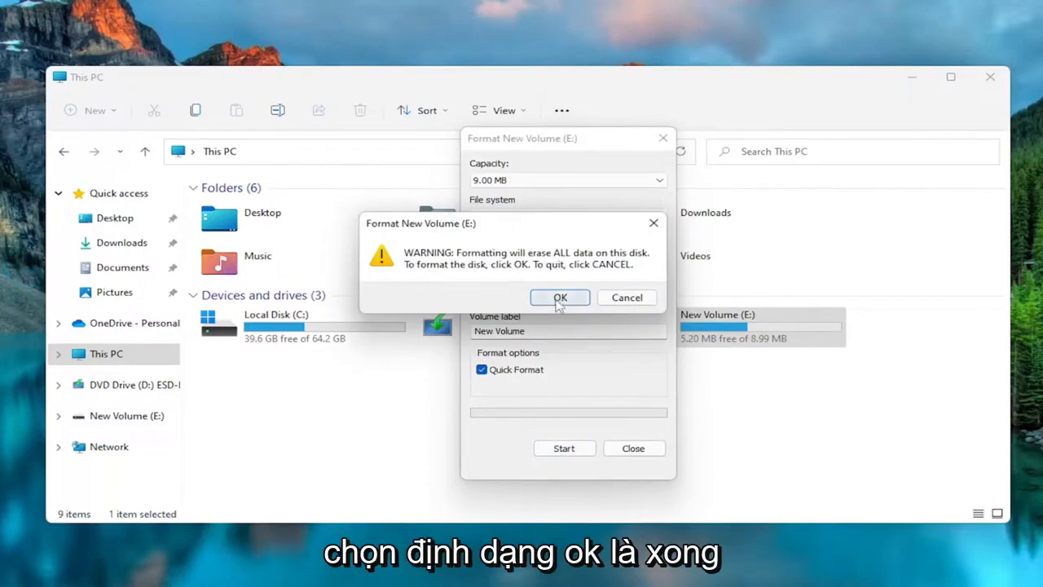
left_click(560, 297)
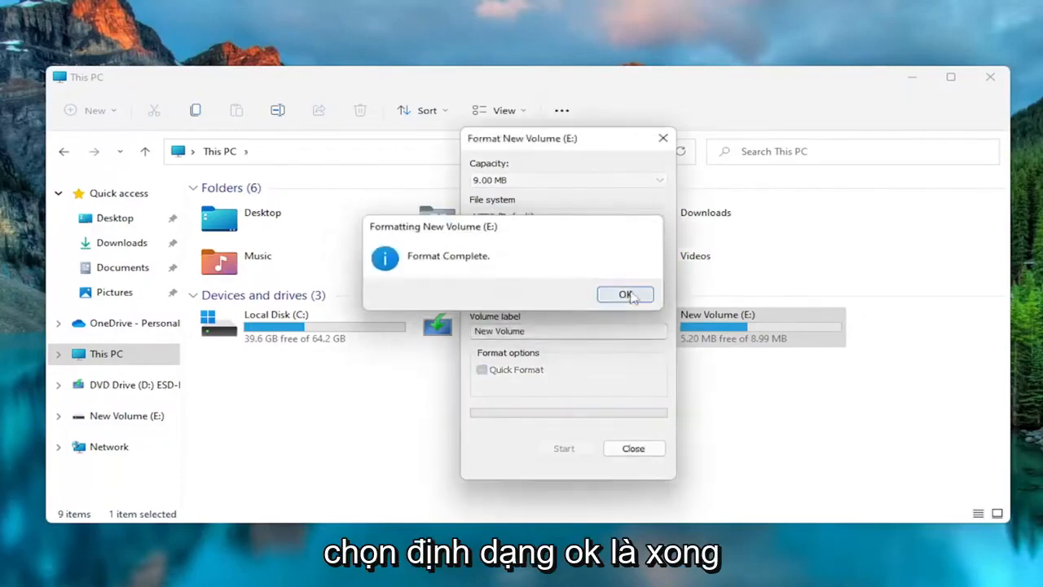
left_click(625, 294)
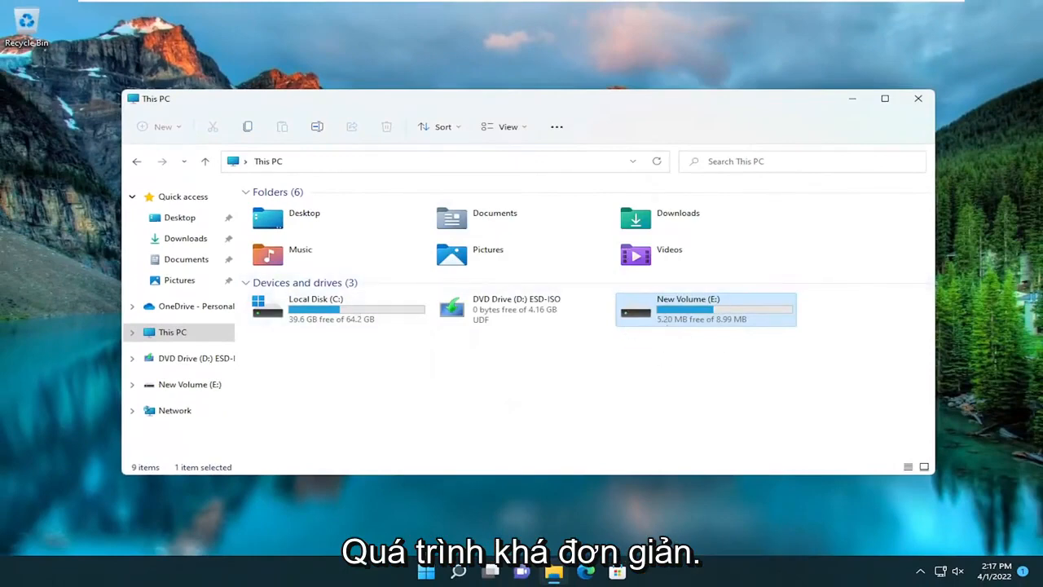
left_click(919, 98)
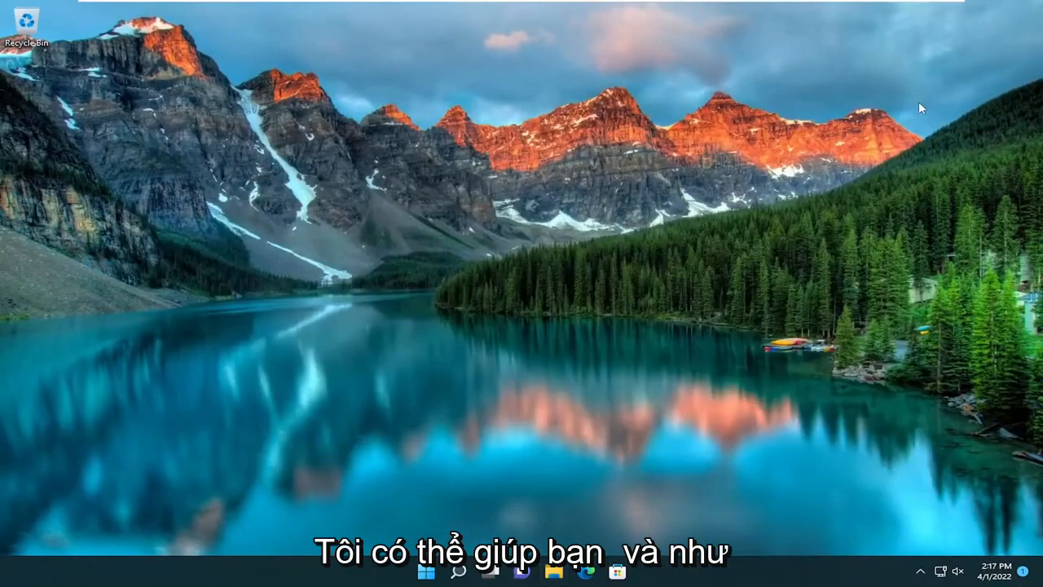